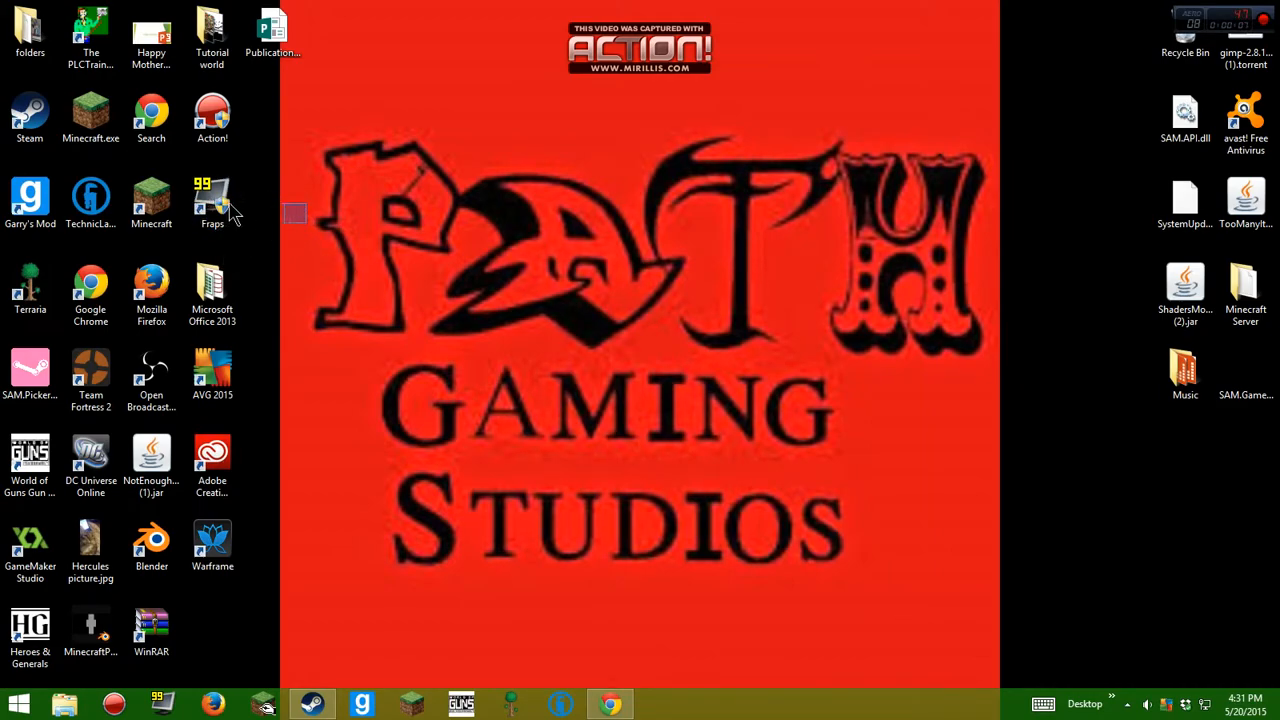
- Open the Control Panel from the Start menu
left_click_drag(212, 200, 760, 284)
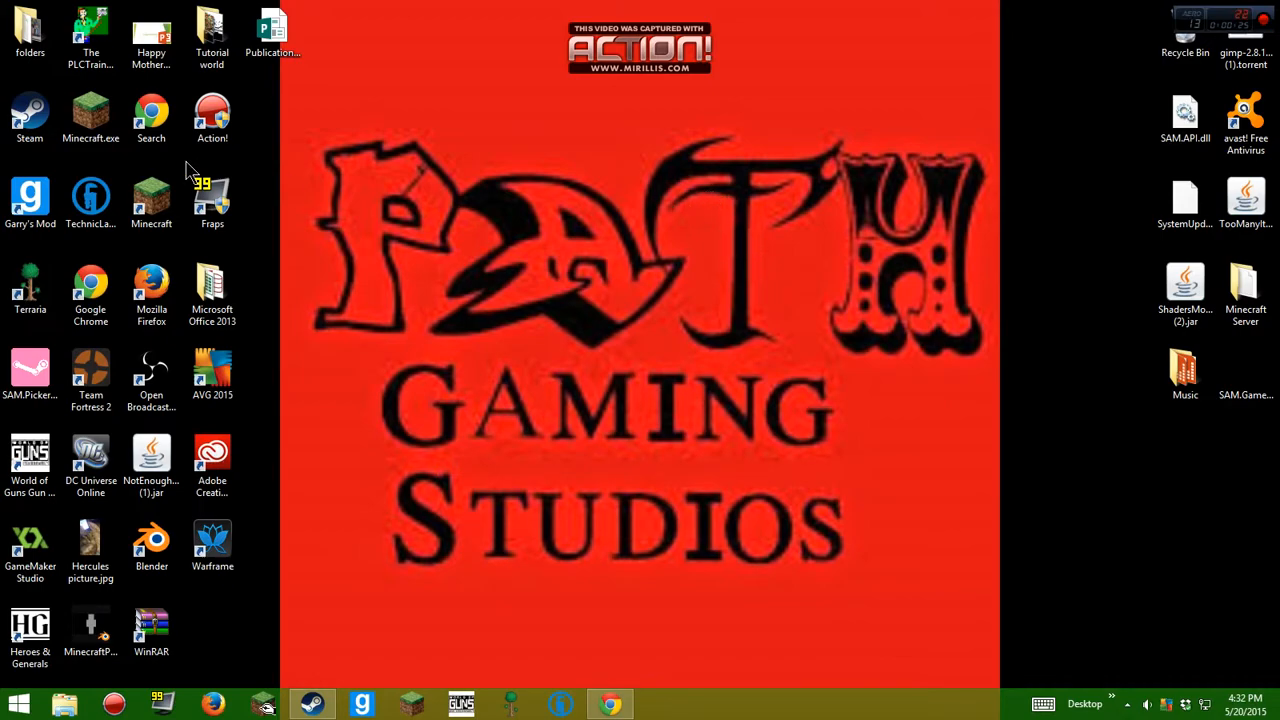
mouse_move(256, 324)
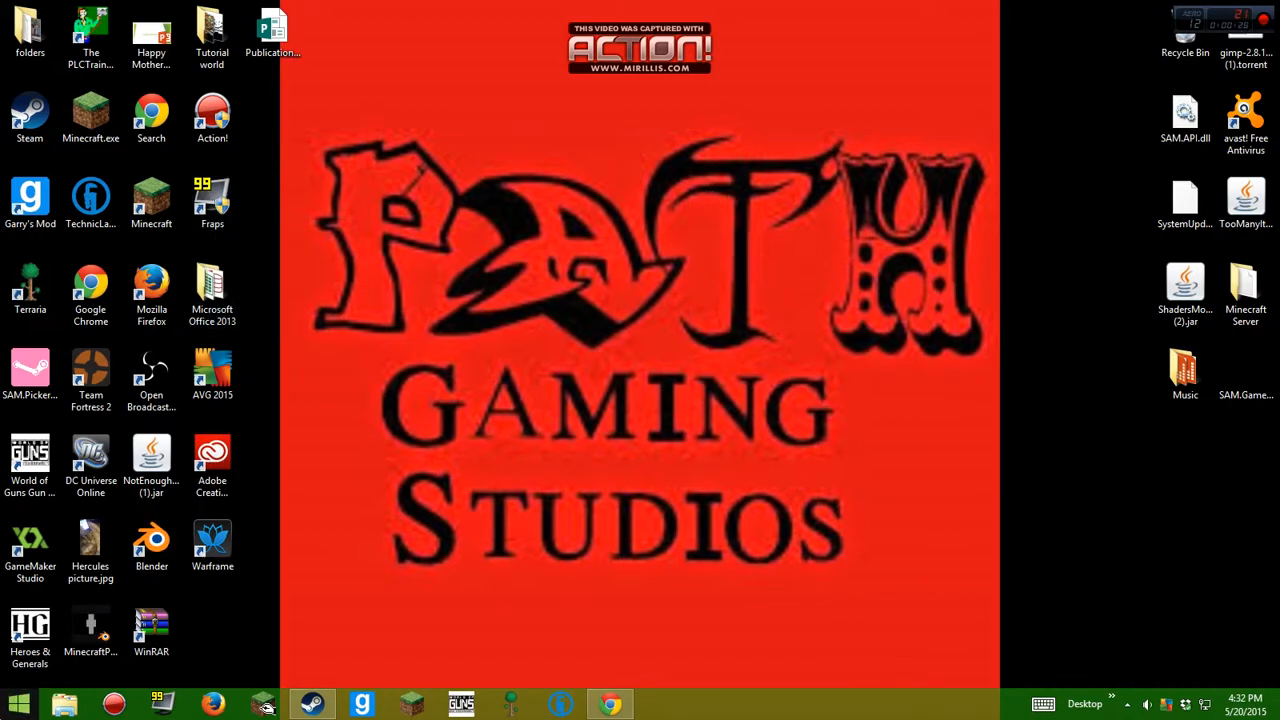
left_click(18, 704)
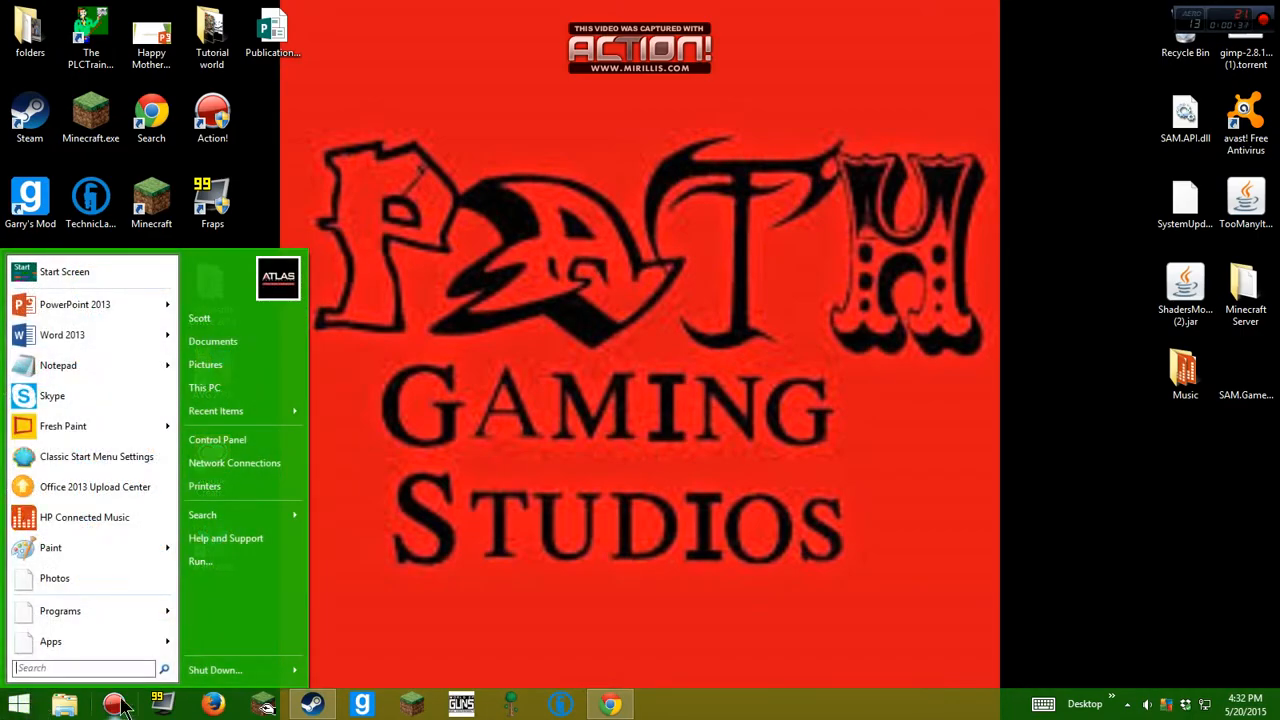
mouse_move(216, 440)
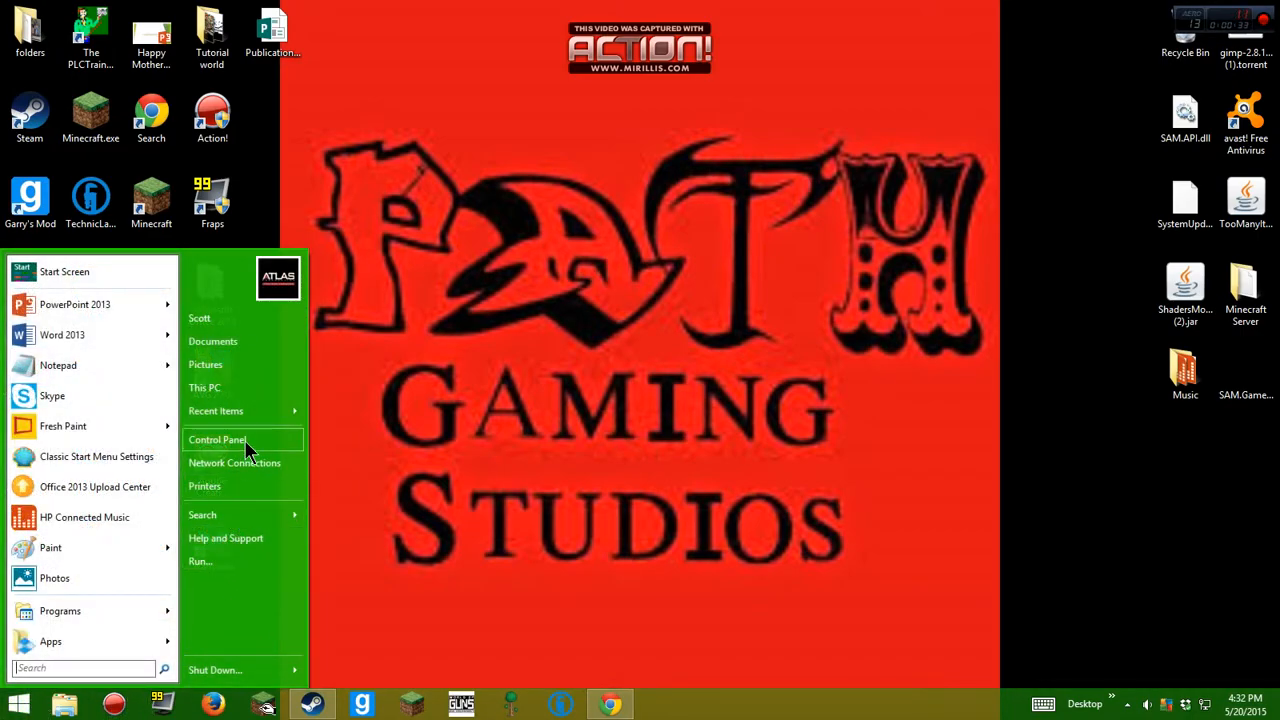
left_click(216, 440)
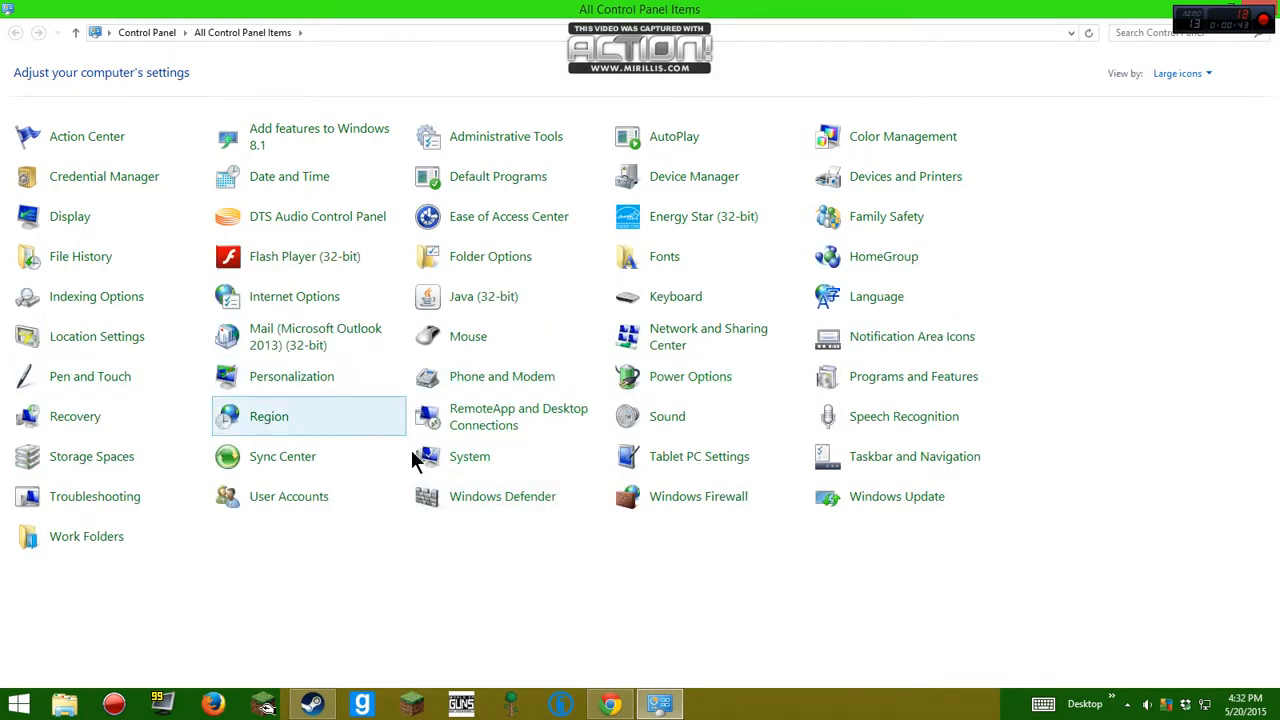
mouse_move(892, 176)
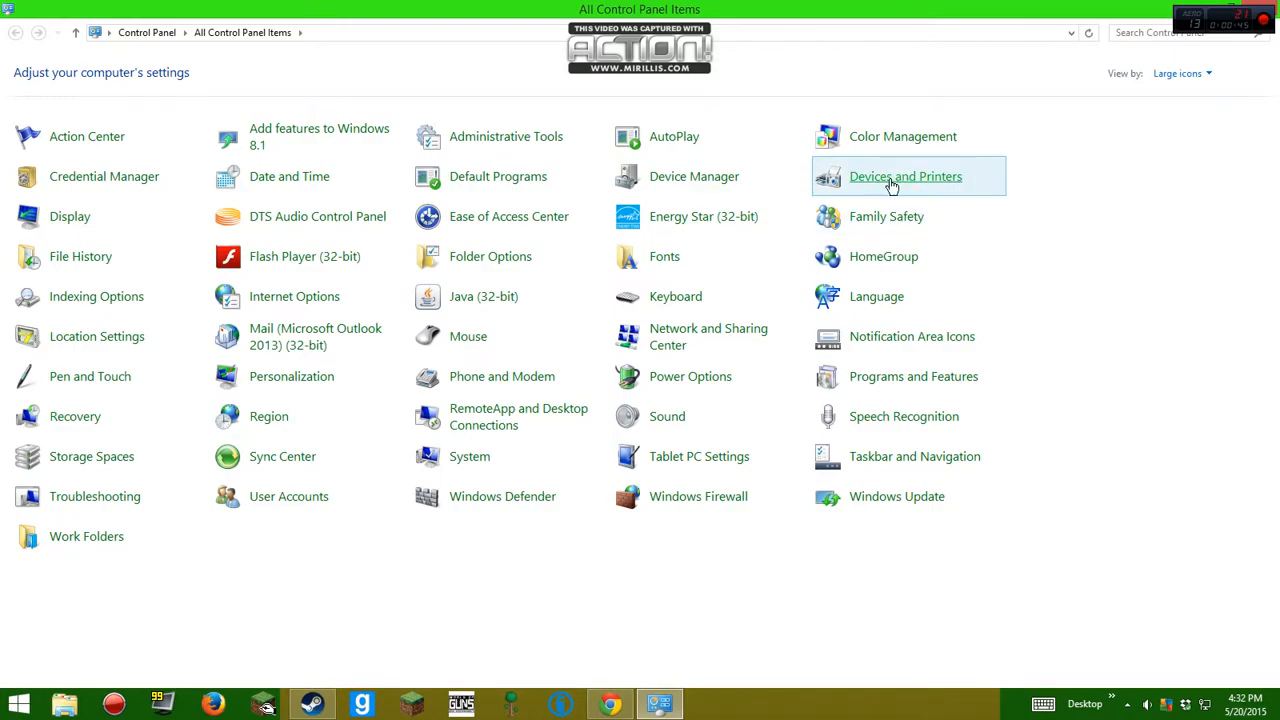
mouse_move(896, 496)
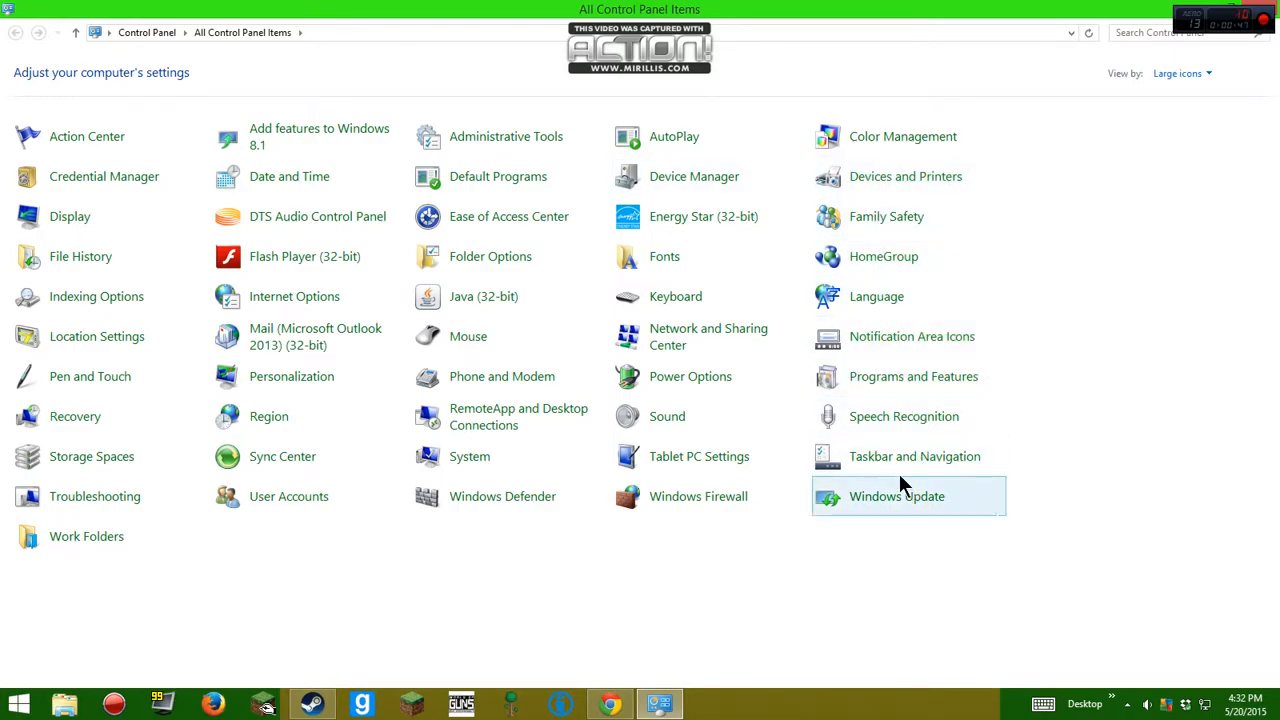
mouse_move(700, 456)
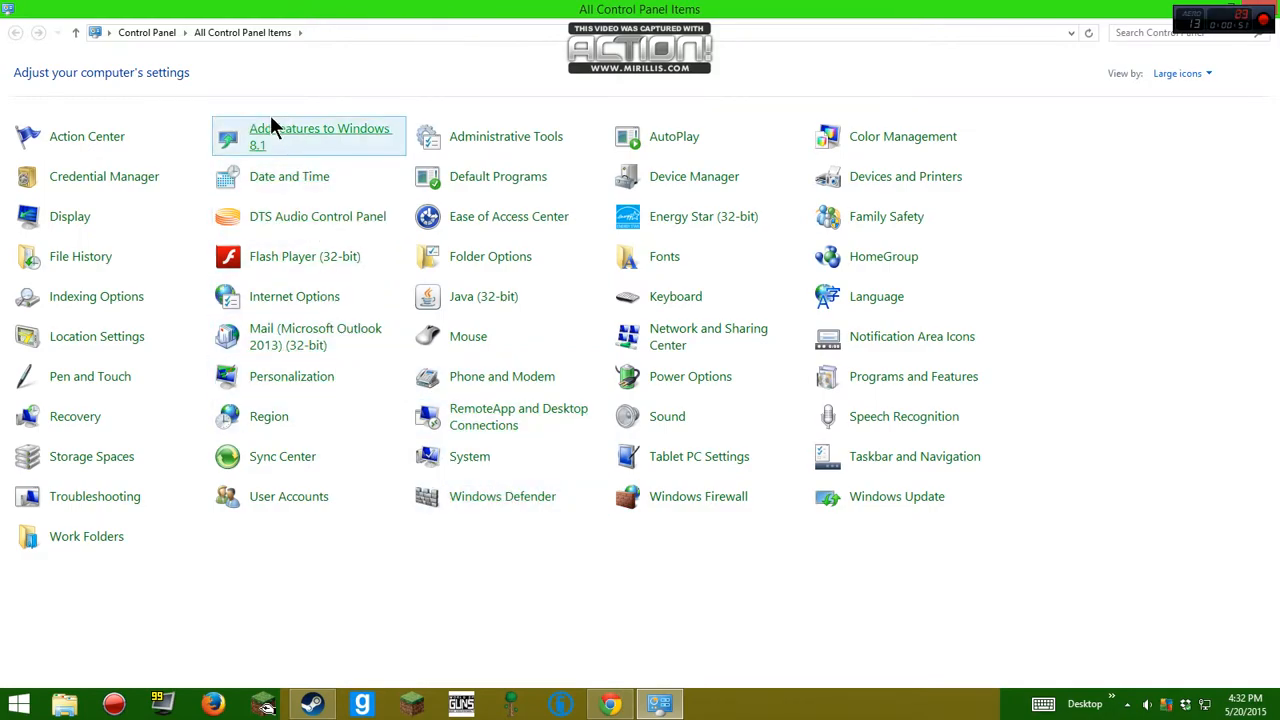
mouse_move(692, 176)
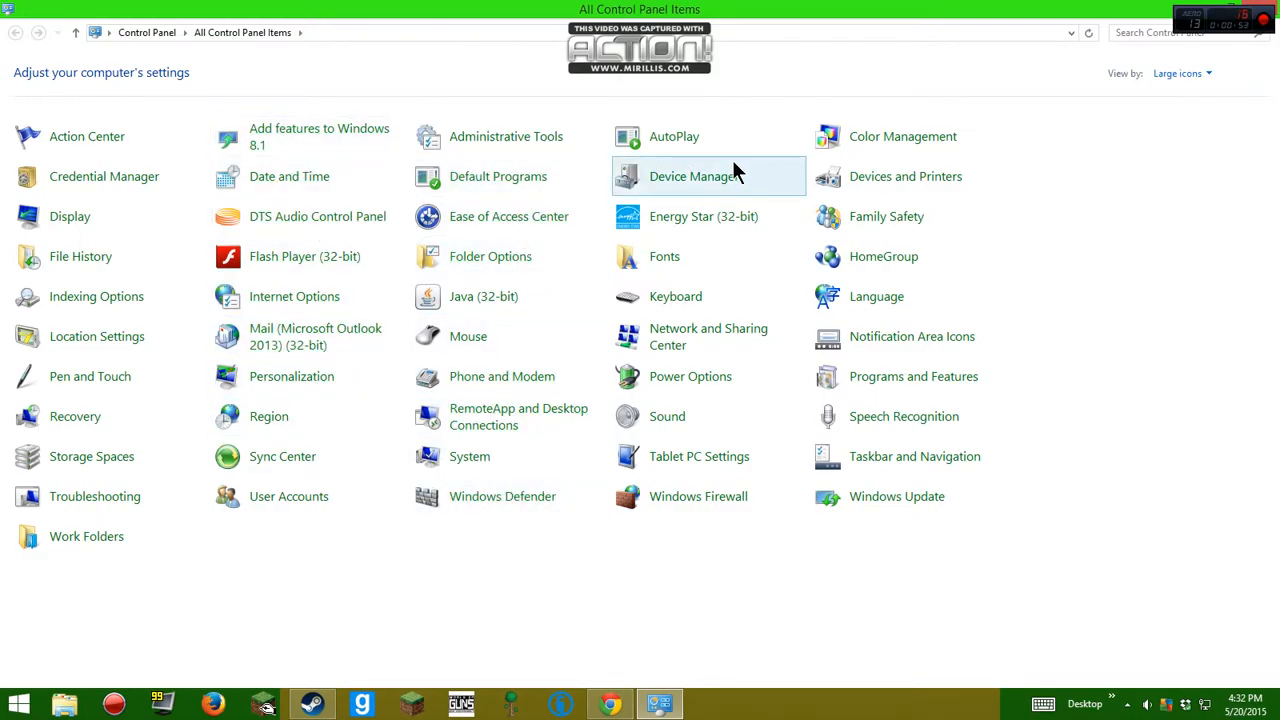
mouse_move(698, 496)
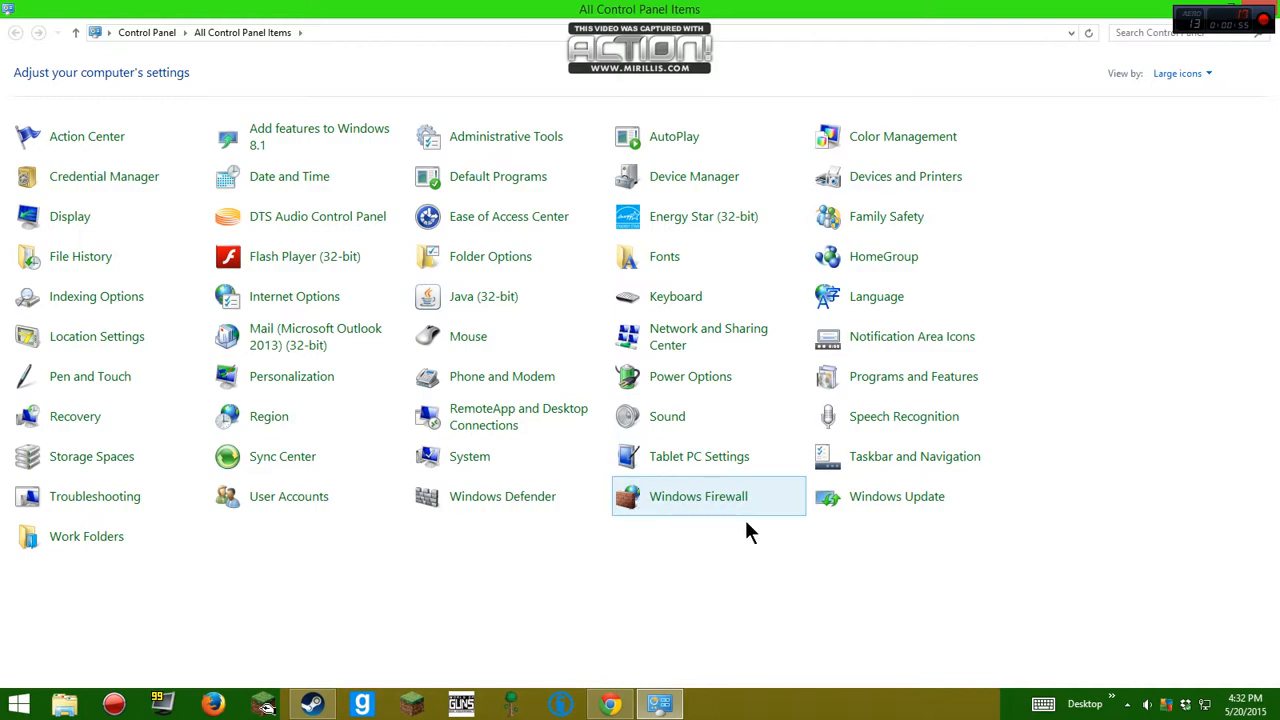
mouse_move(704, 216)
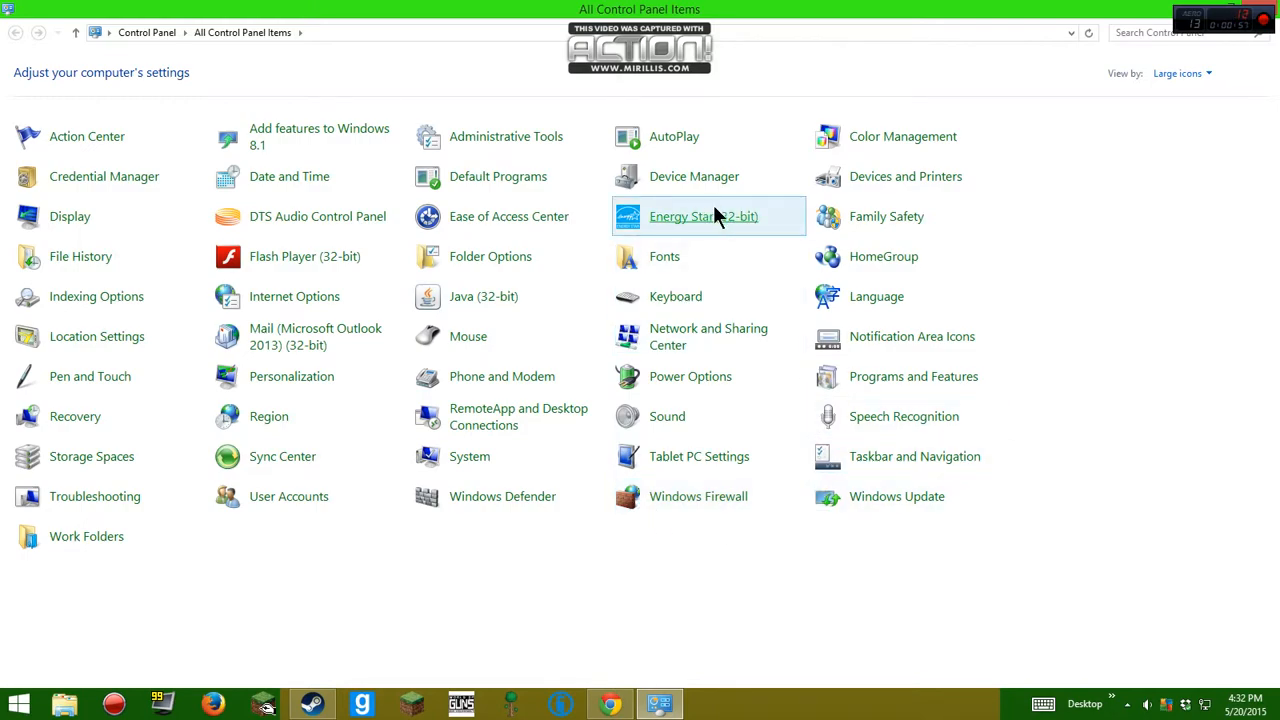
mouse_move(484, 376)
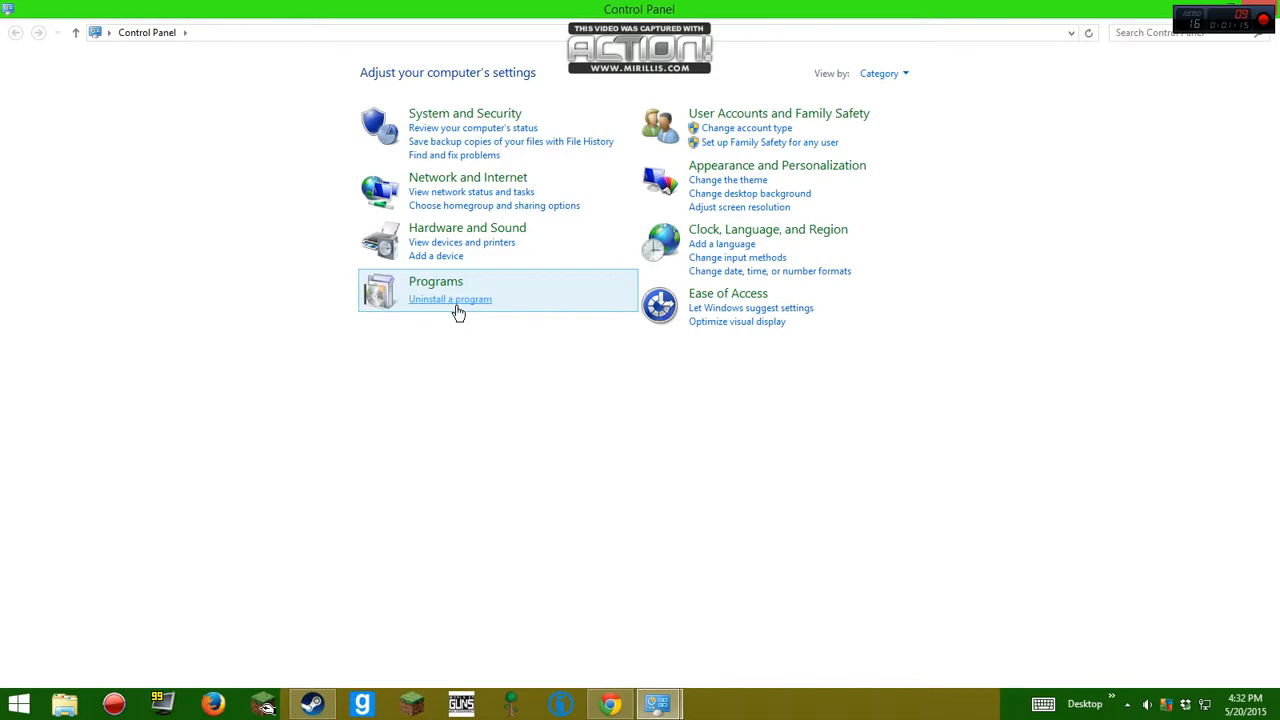
- Show the installed programs list via 'Uninstall a program' and scroll through it
left_click(450, 300)
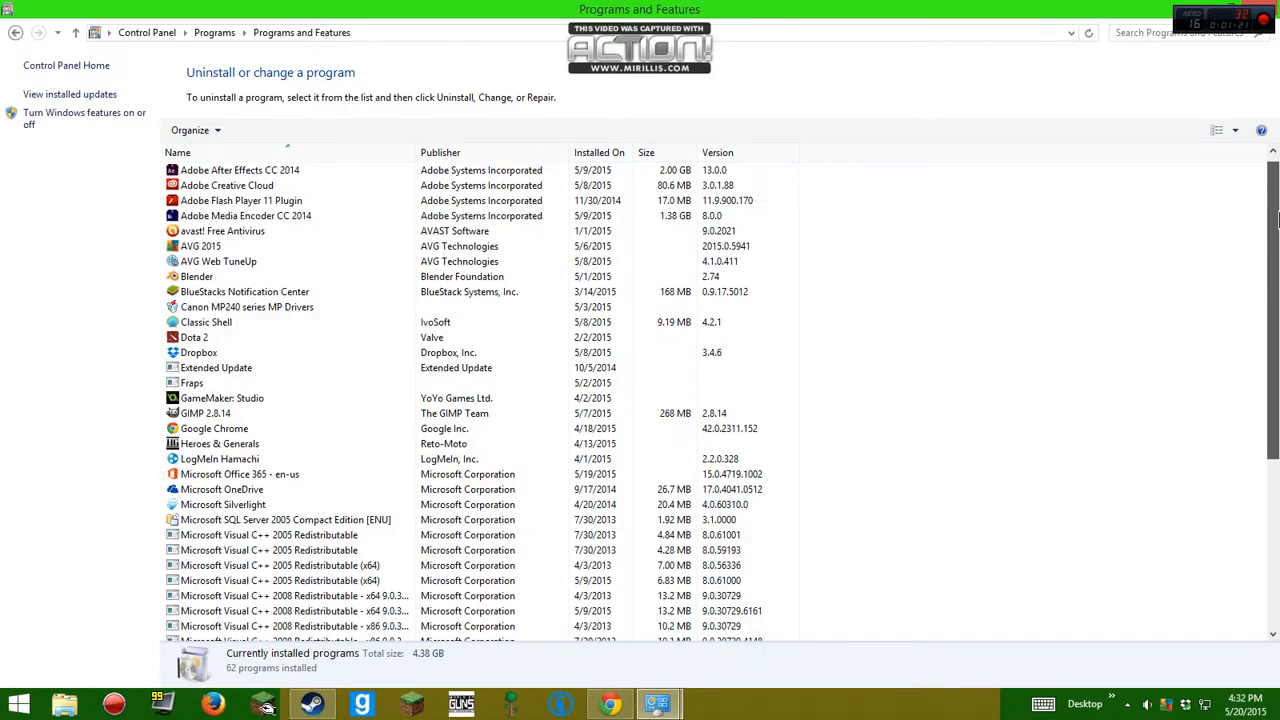
scroll("down", 3)
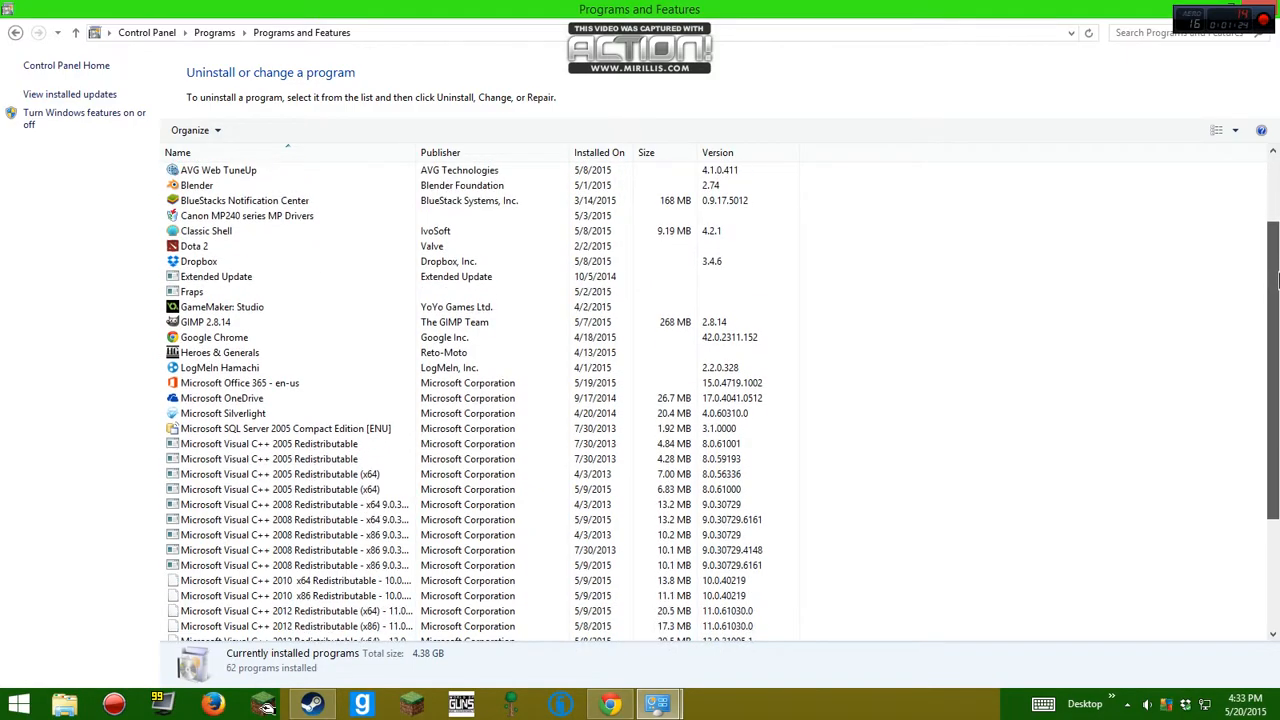
scroll("down", 3)
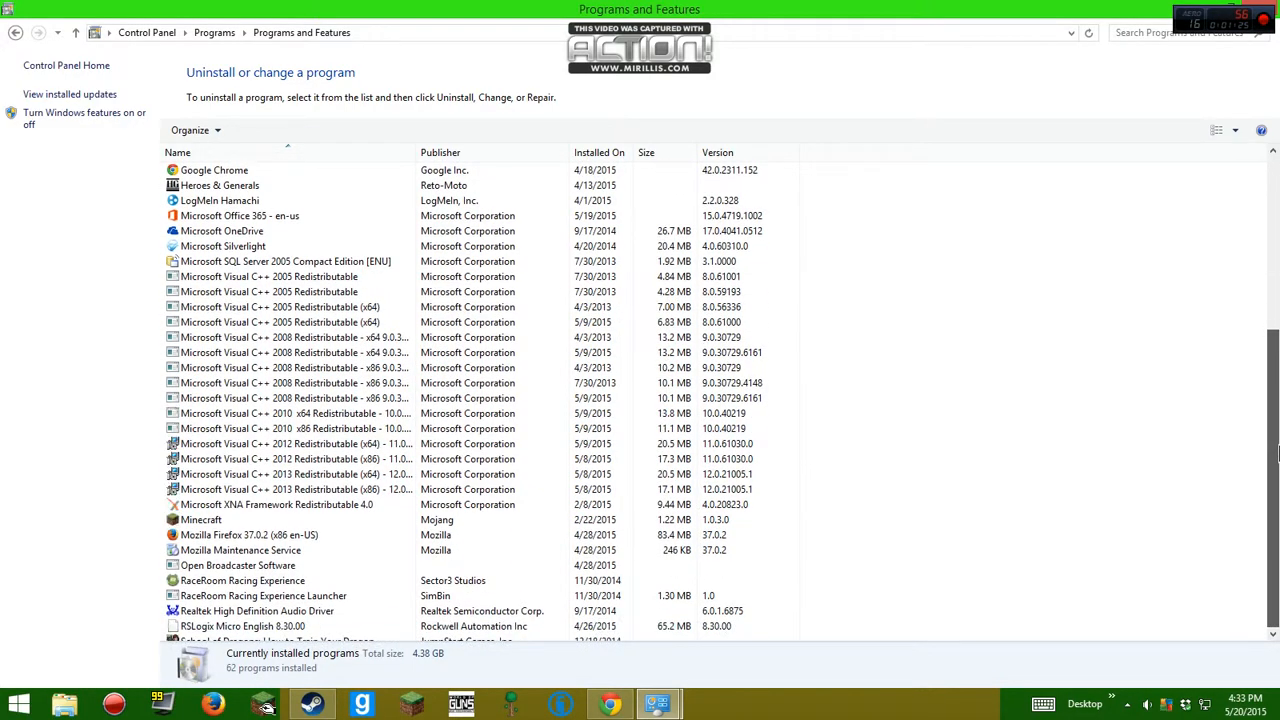
scroll("down", 3)
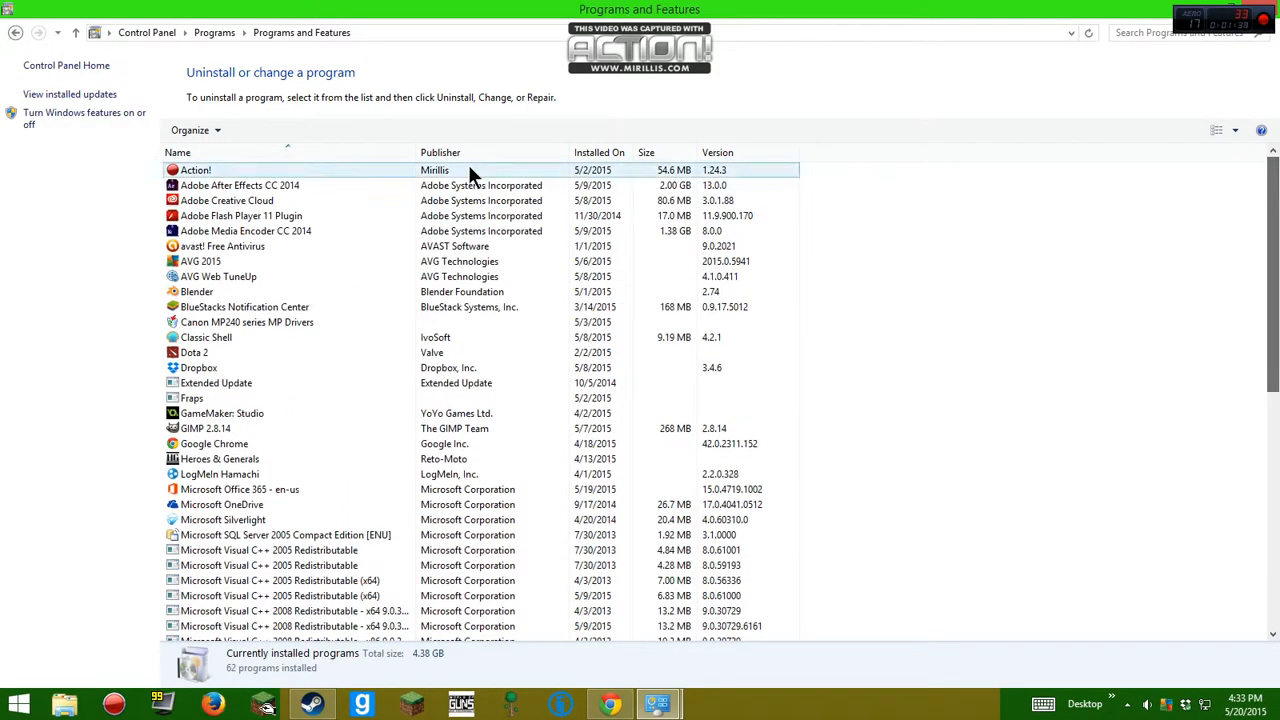
- Scroll the Programs and Features list until the Fraps entry is in view
left_click(244, 232)
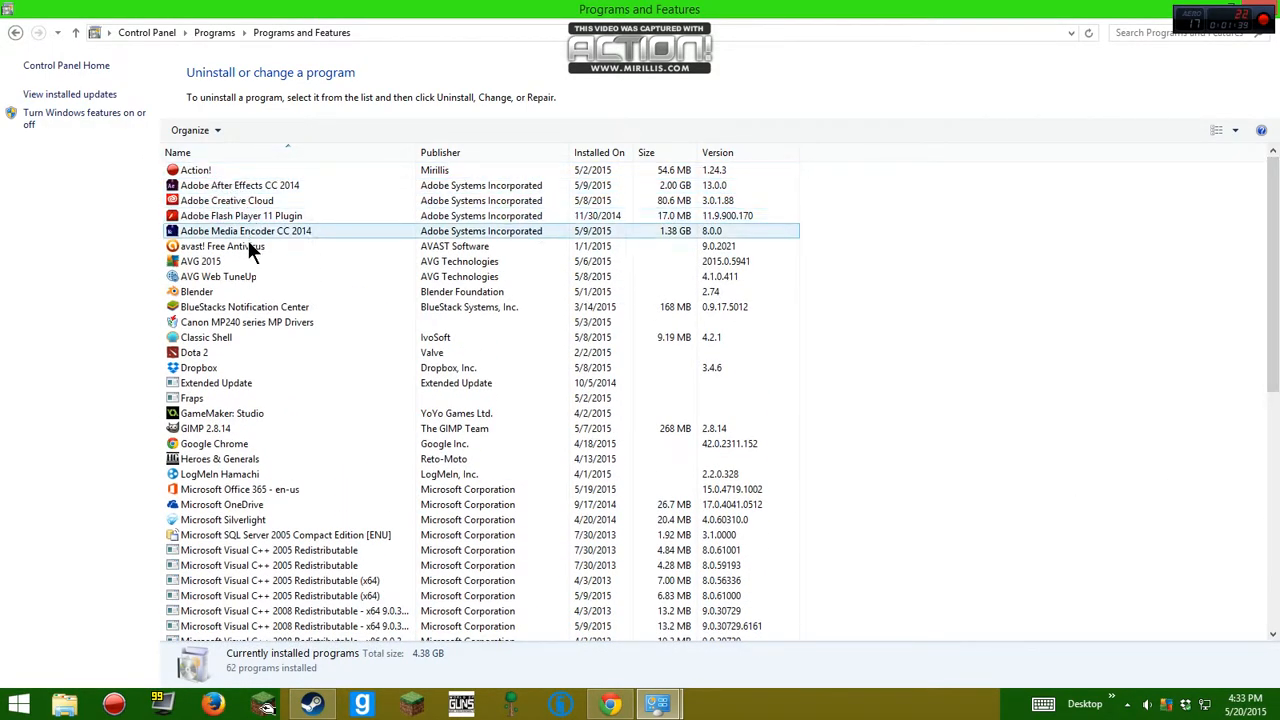
left_click(196, 168)
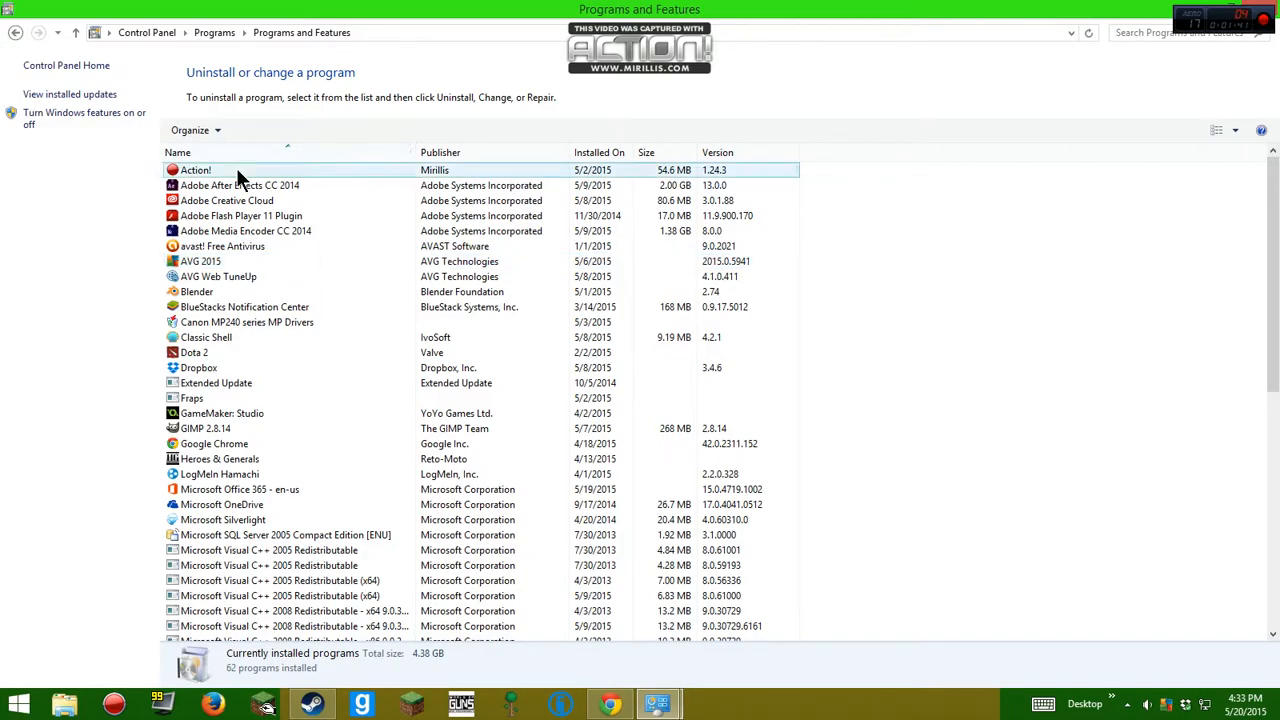
left_click(240, 216)
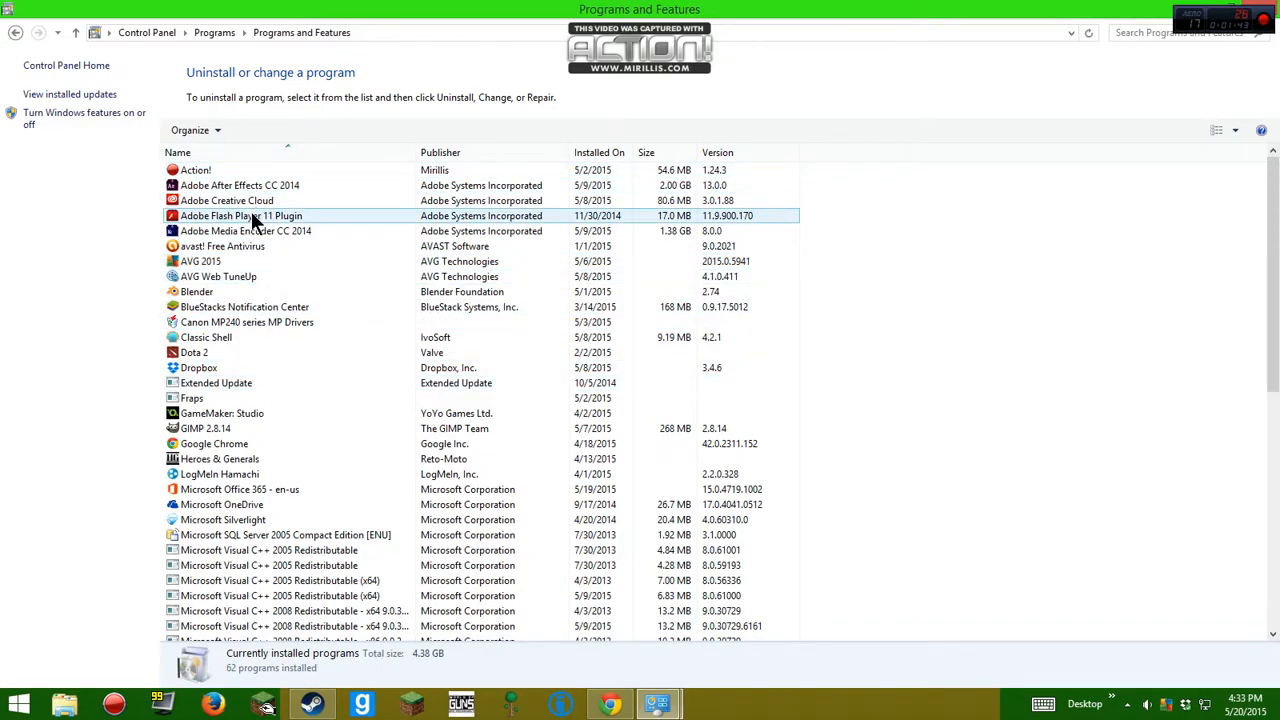
scroll("down", 3)
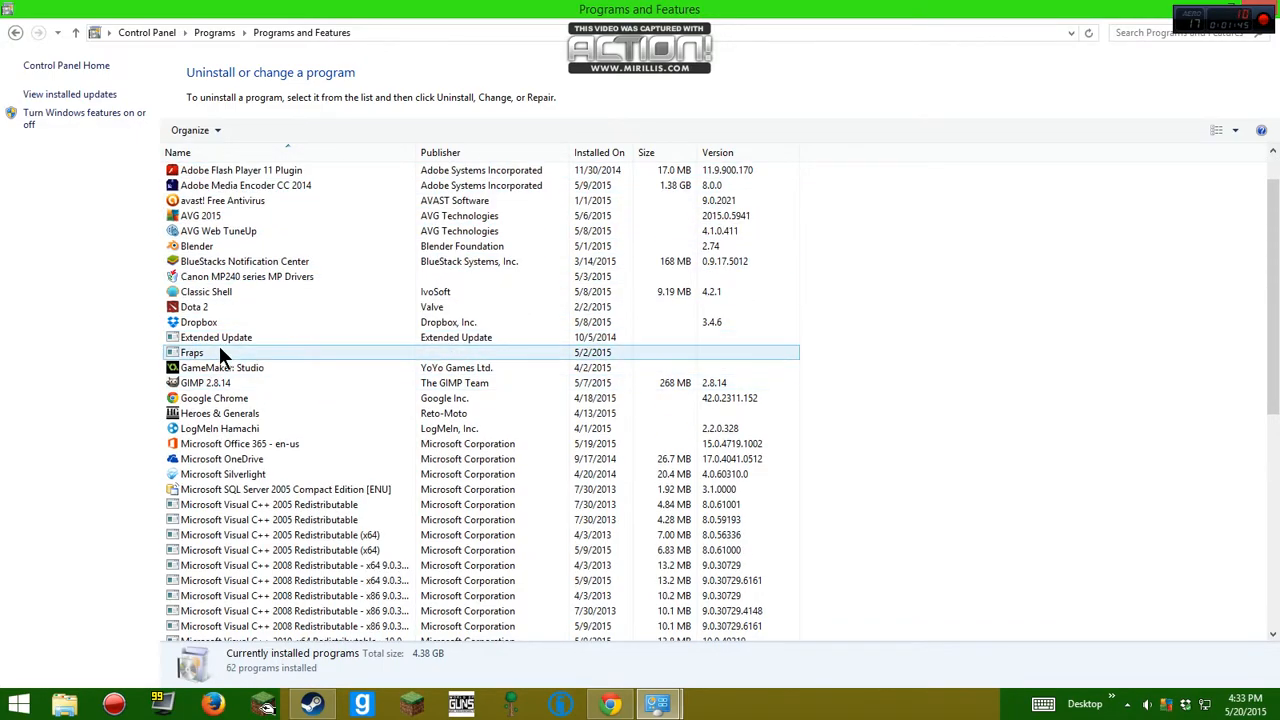
mouse_move(212, 360)
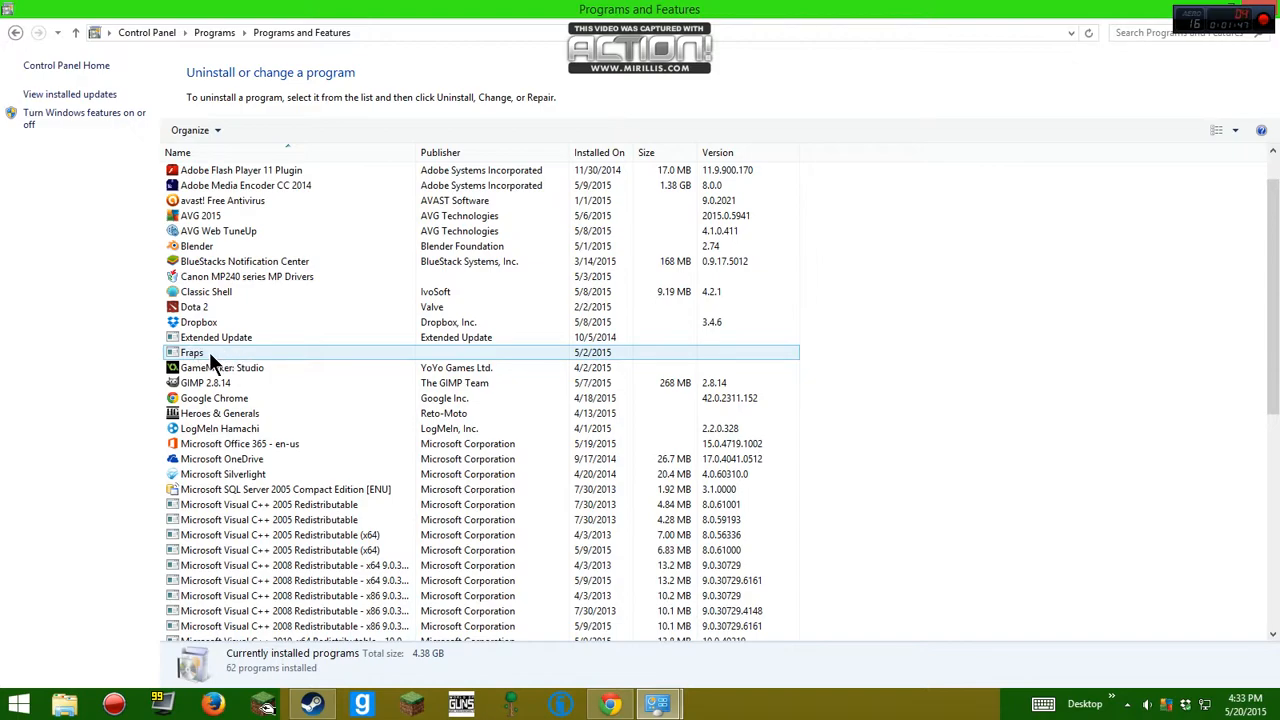
- Uninstall Fraps 3.5.99, confirm its removal, and close the finished uninstaller
left_click(192, 352)
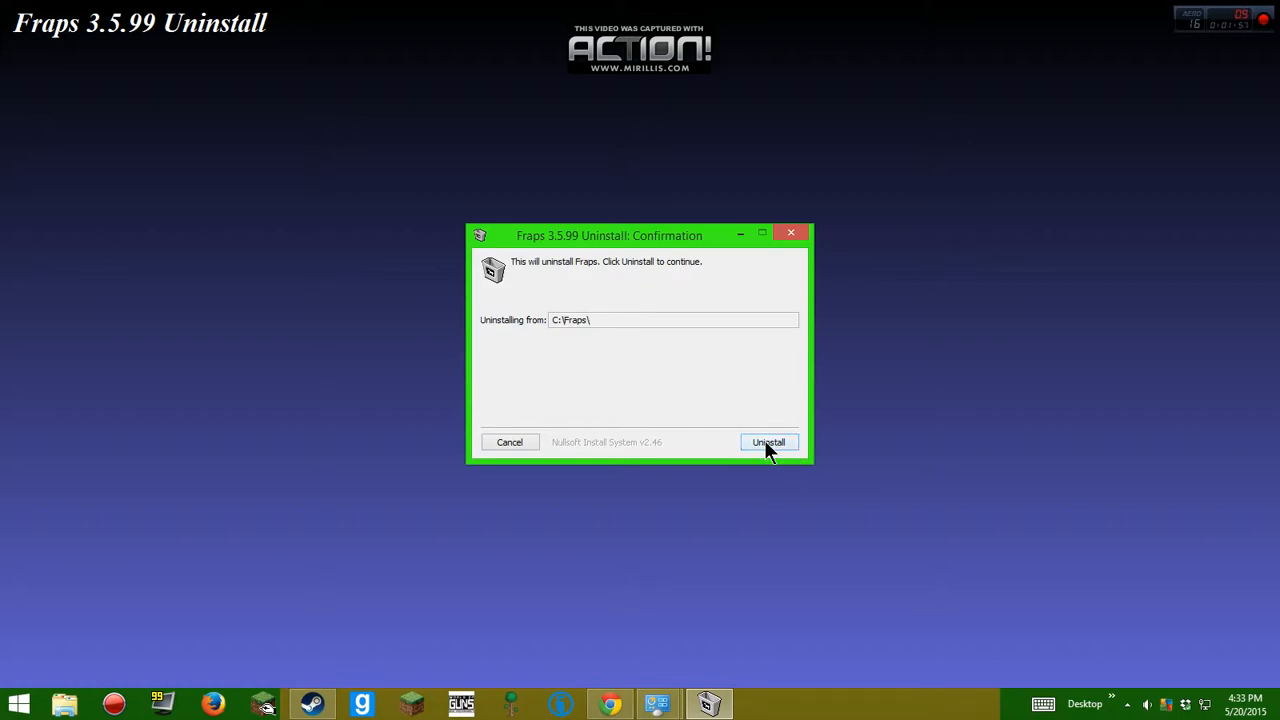
left_click(768, 442)
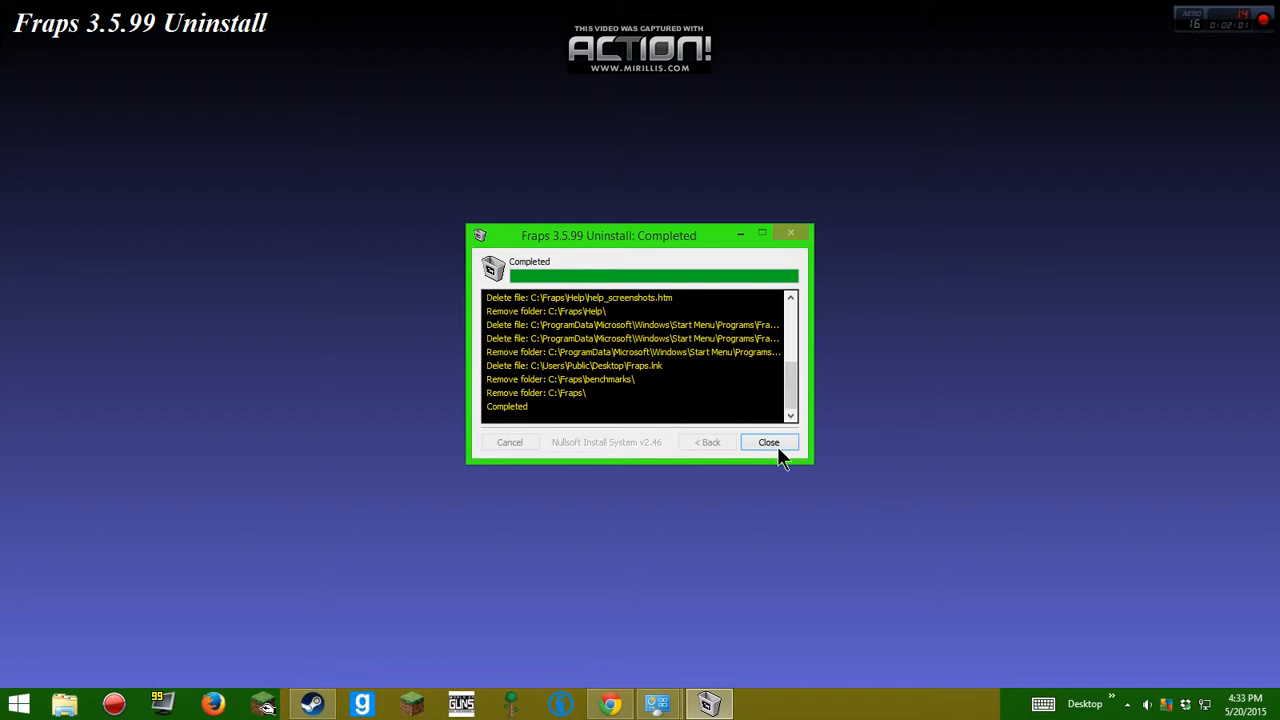
left_click(768, 442)
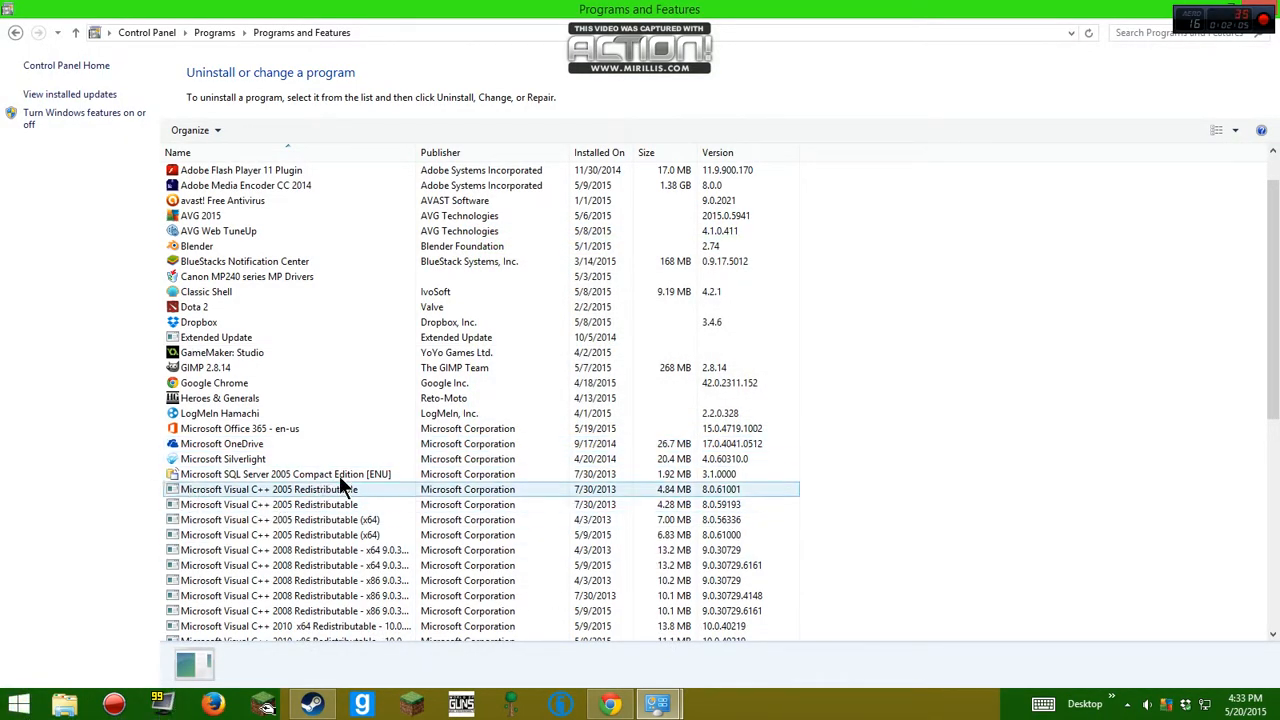
- Verify Fraps is gone from the programs list and close the Control Panel window
left_click(222, 352)
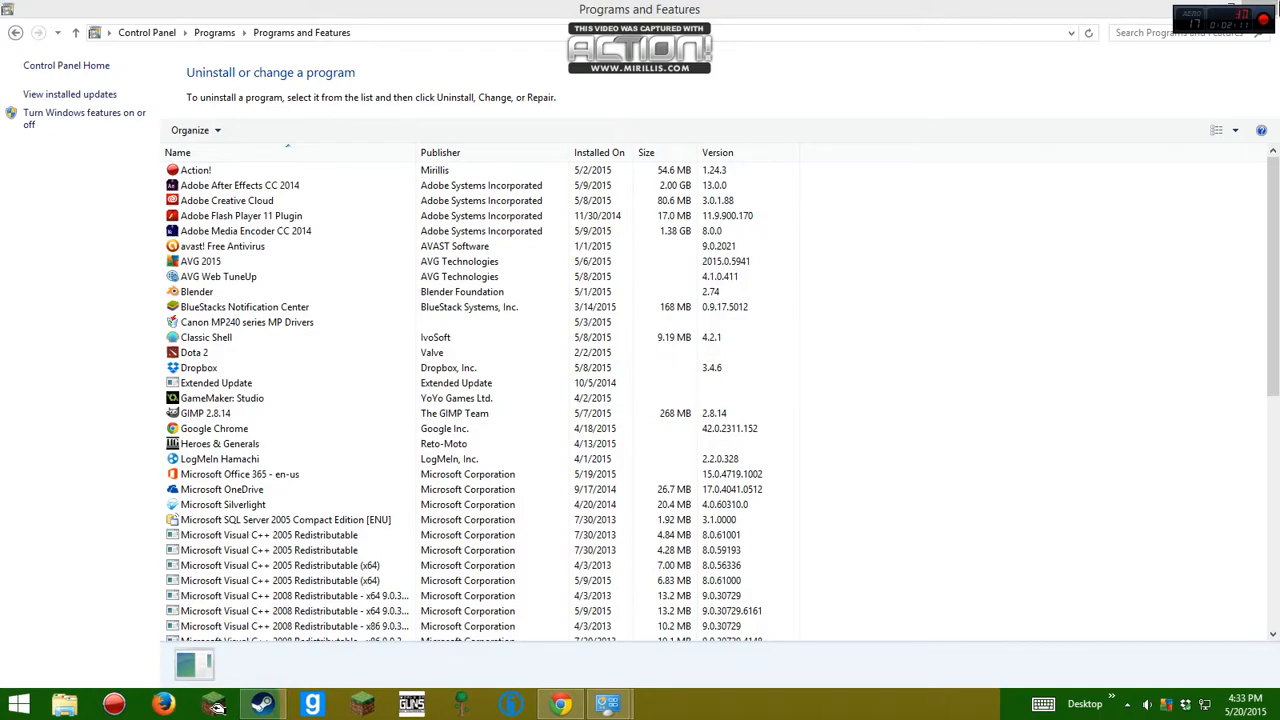
left_click(148, 32)
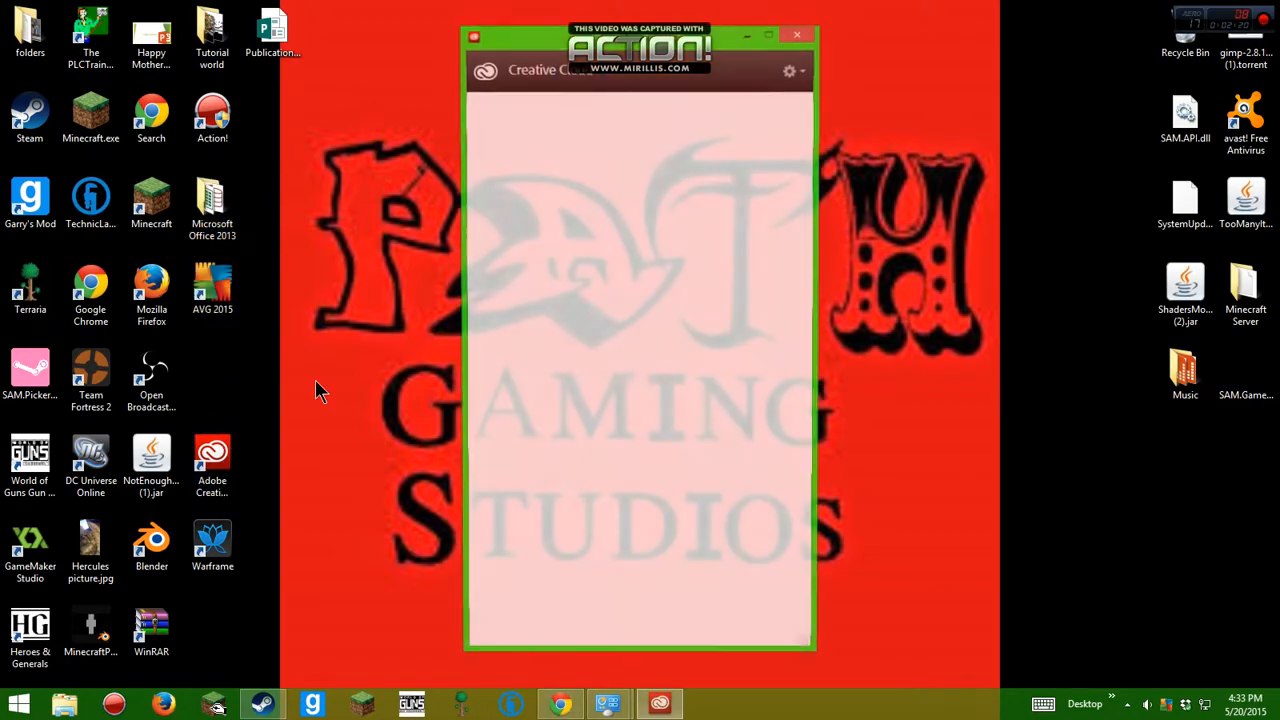
- Dismiss the Adobe Creative Cloud panel, leaving only the desktop
left_click(796, 34)
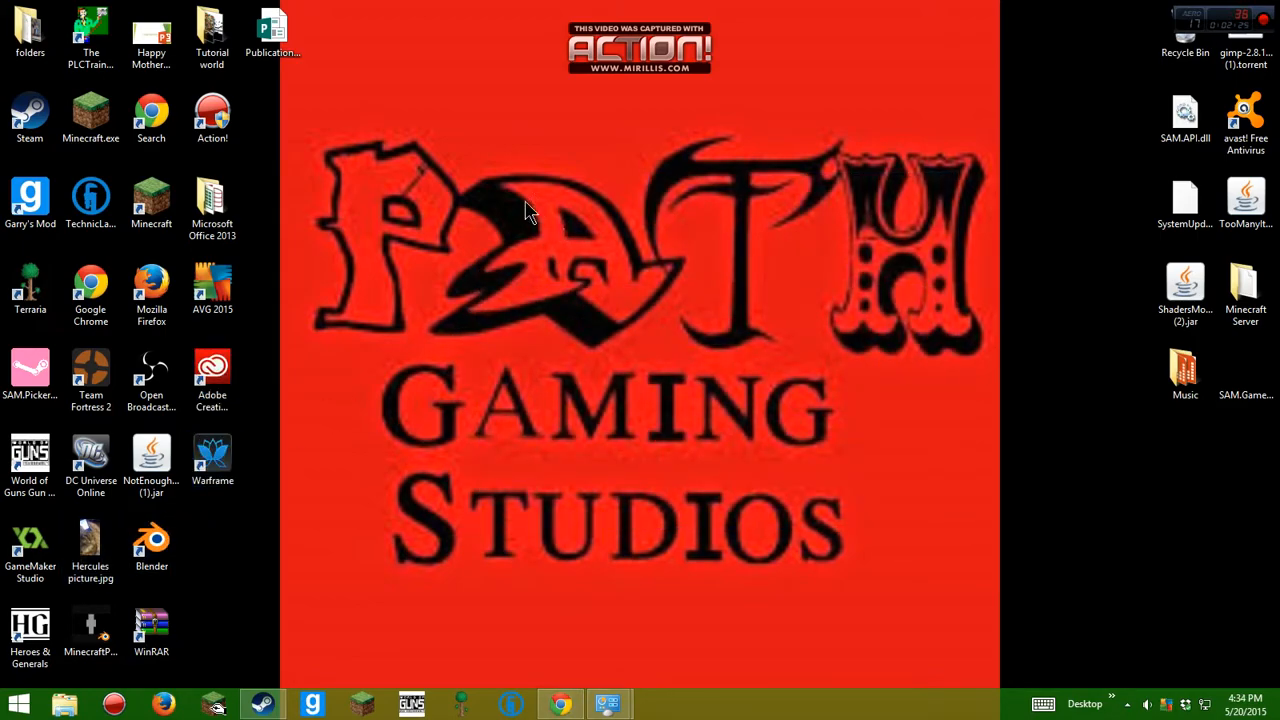
mouse_move(562, 518)
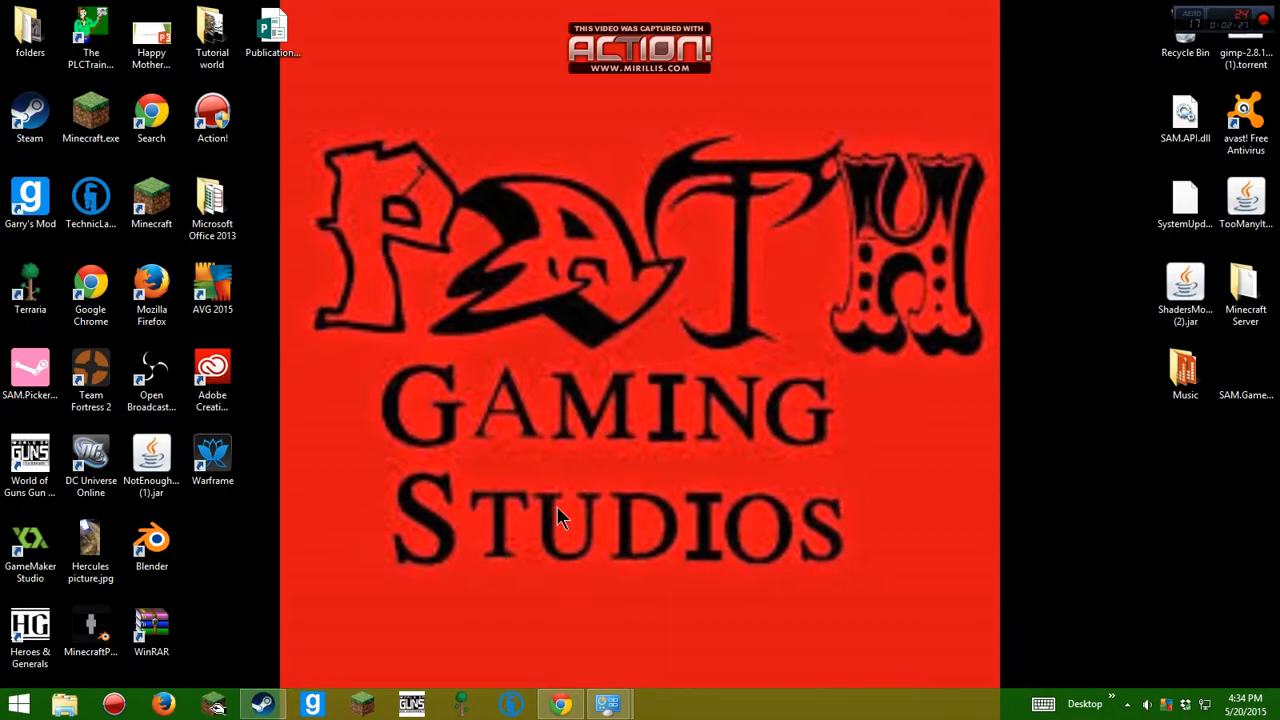